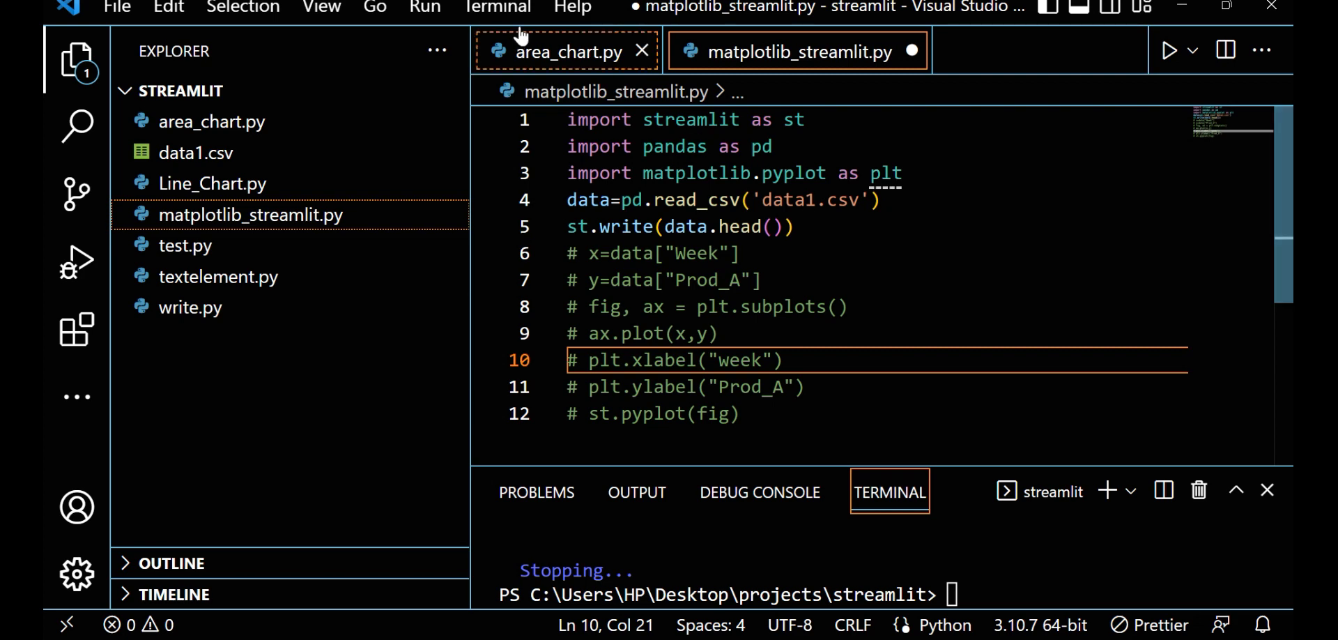
- Close area_chart.py and highlight the imports, read_csv of data1.csv, and st.write data-head lines
click(642, 51)
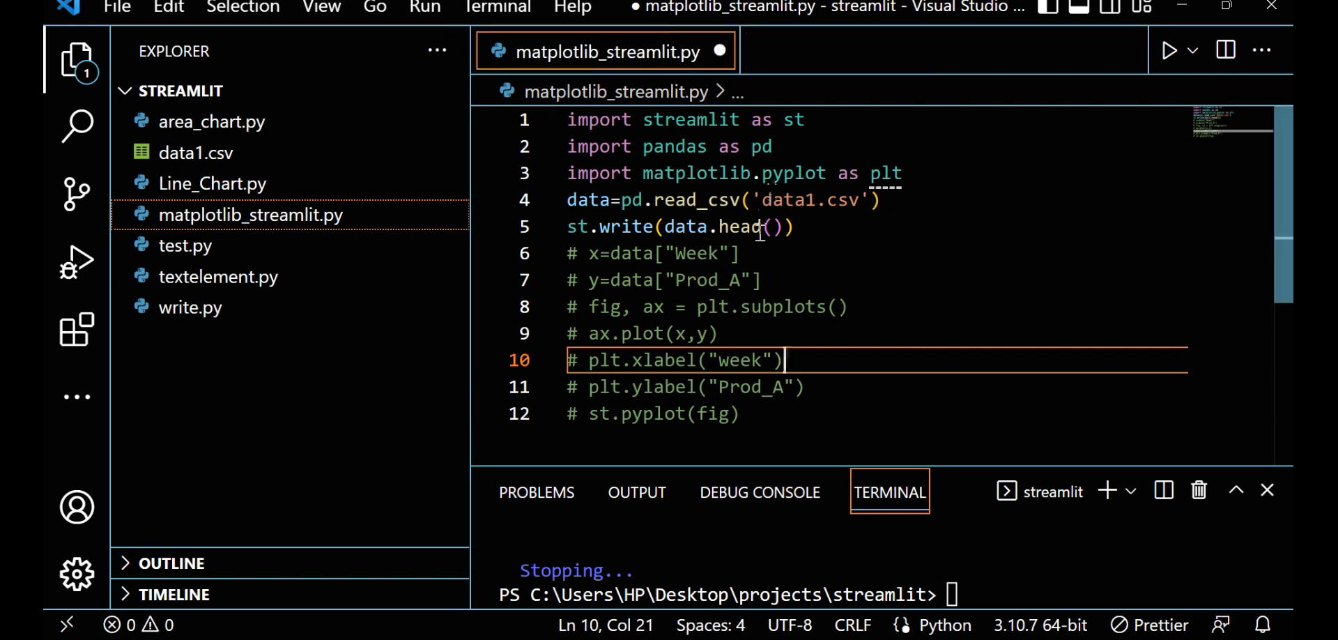
click(736, 253)
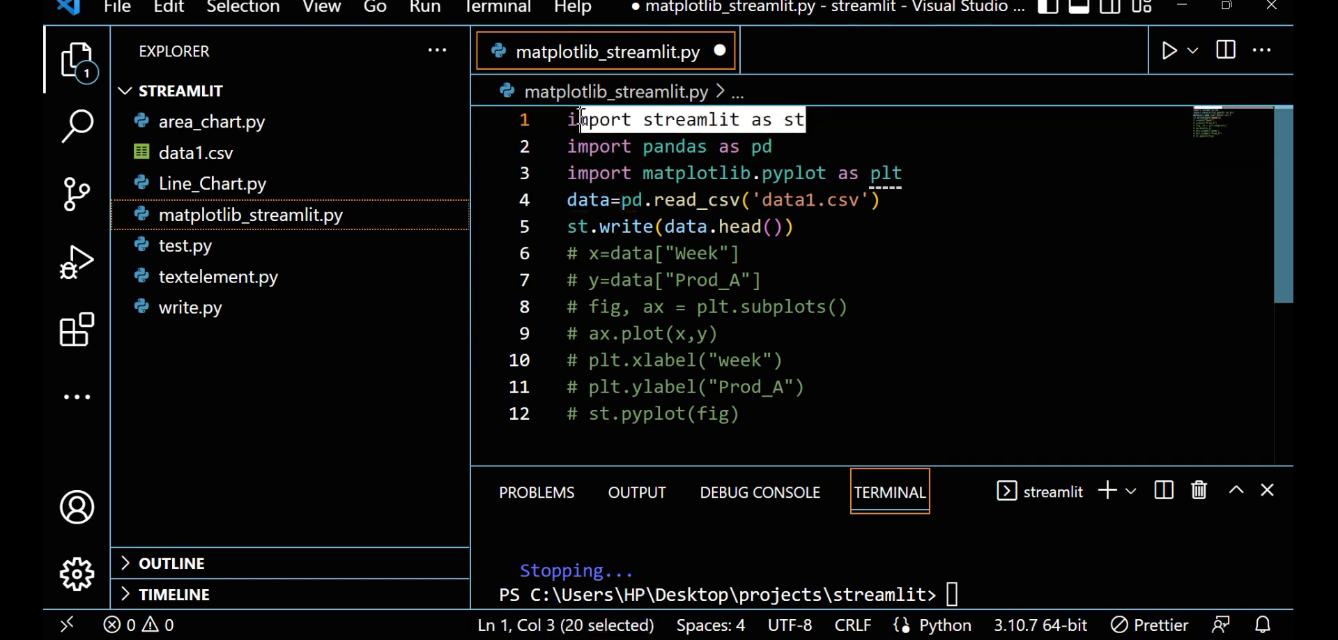
click(772, 146)
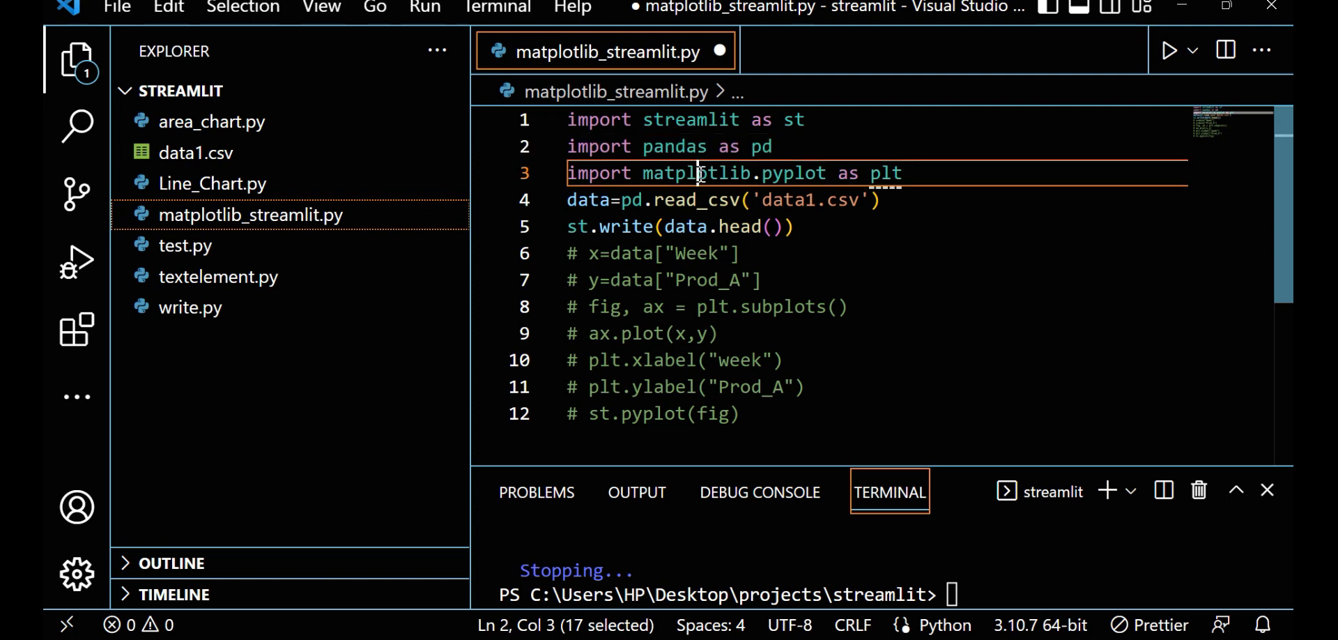
double_click(793, 173)
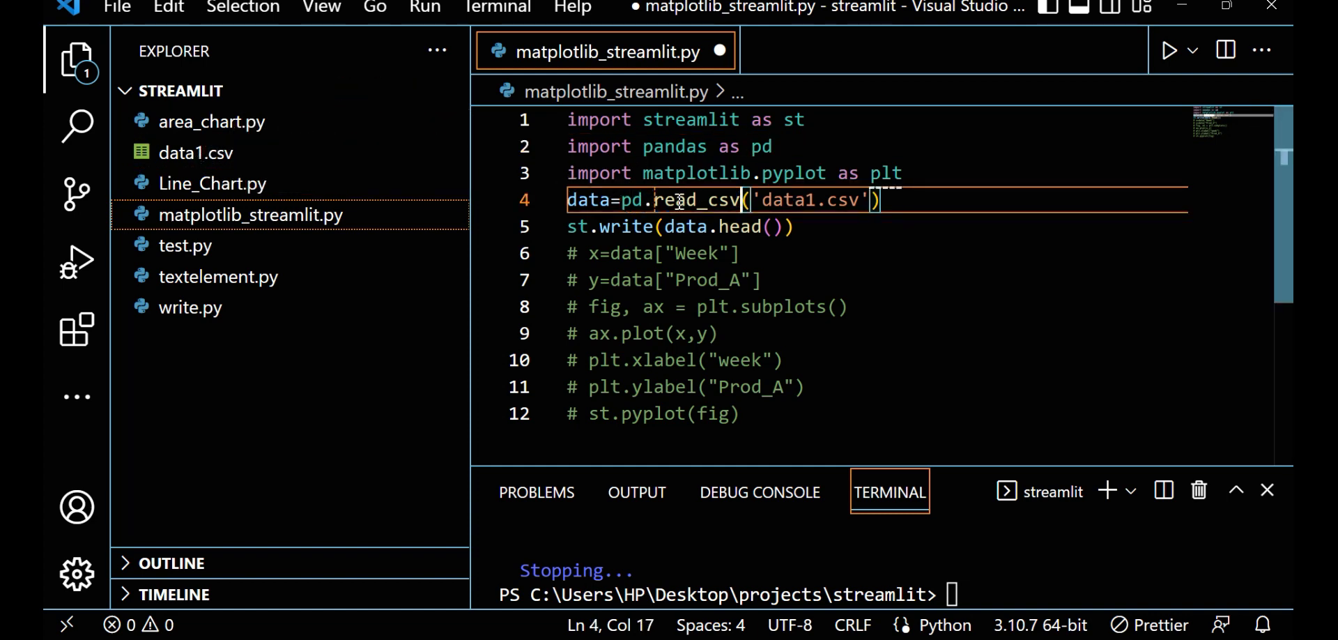
double_click(787, 200)
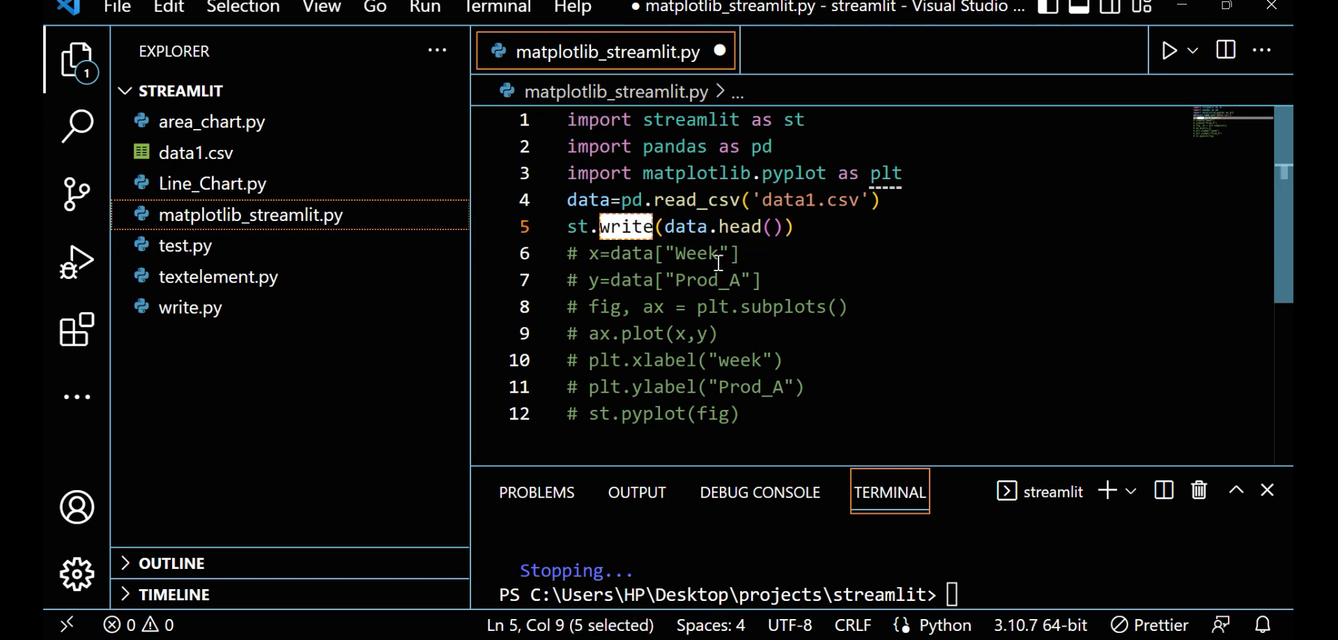
mouse_move(771, 246)
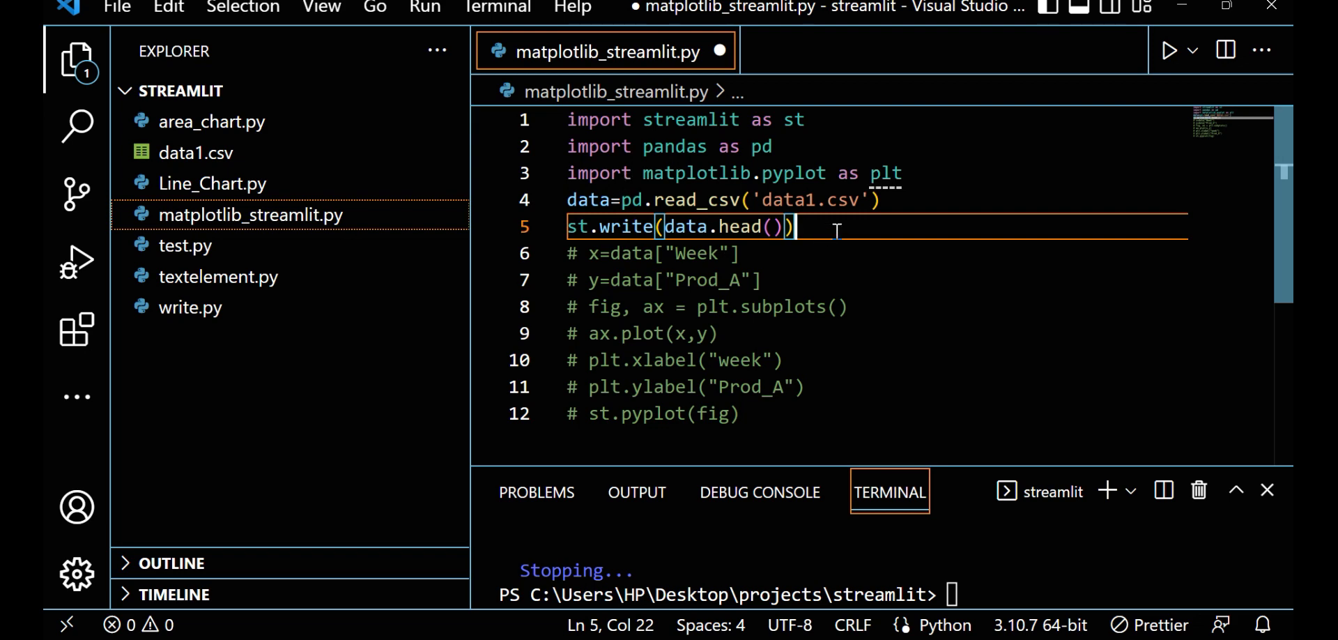
- Enter 'streamlit run matplotlib_streamlit.py' in the terminal and highlight the word run
key(ctrl+a)
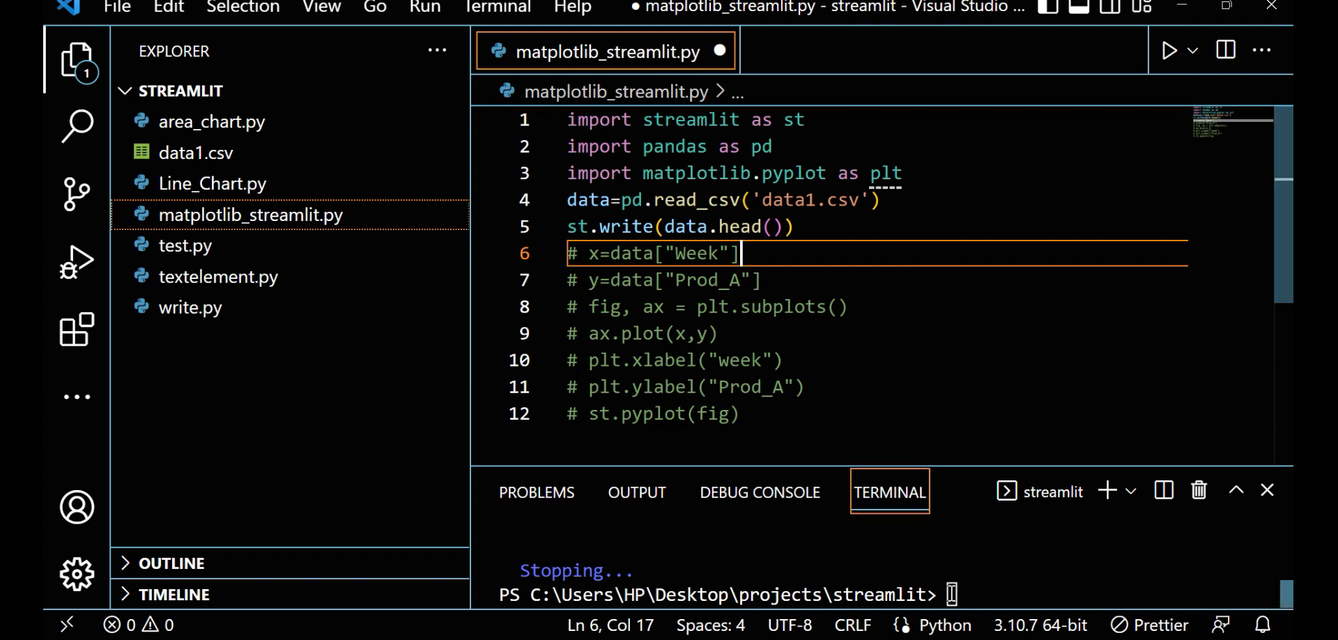
text(streamlit run matplotlib_streamlit.py)
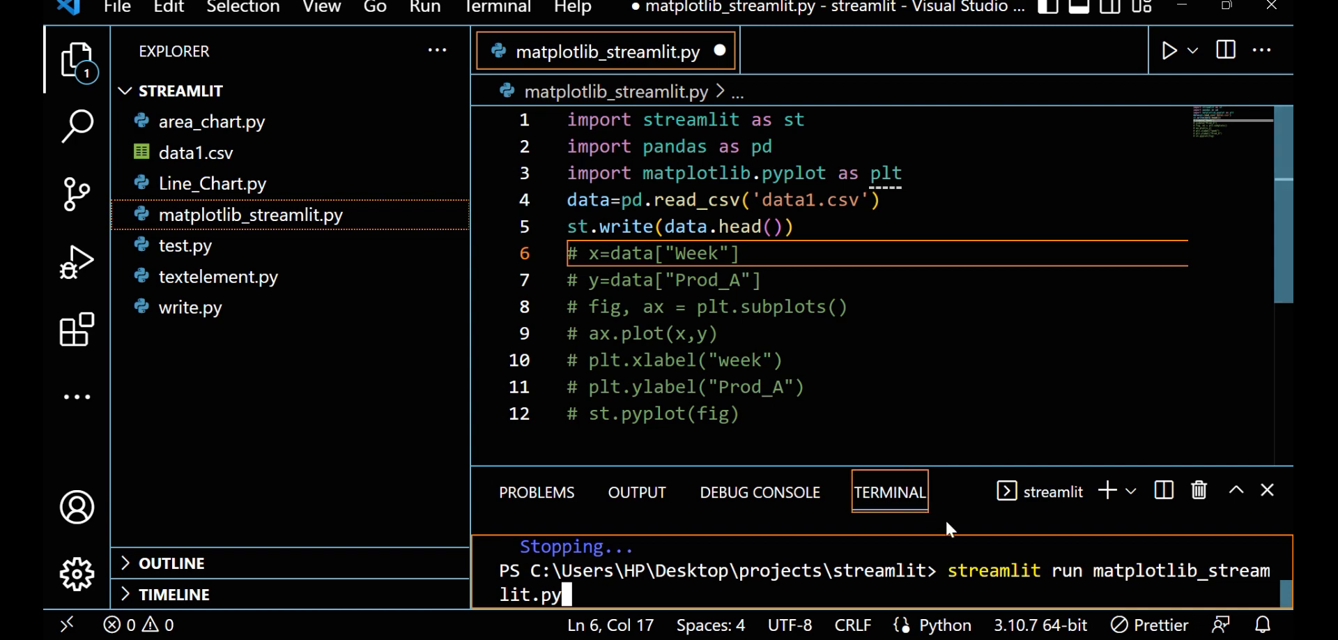
double_click(992, 571)
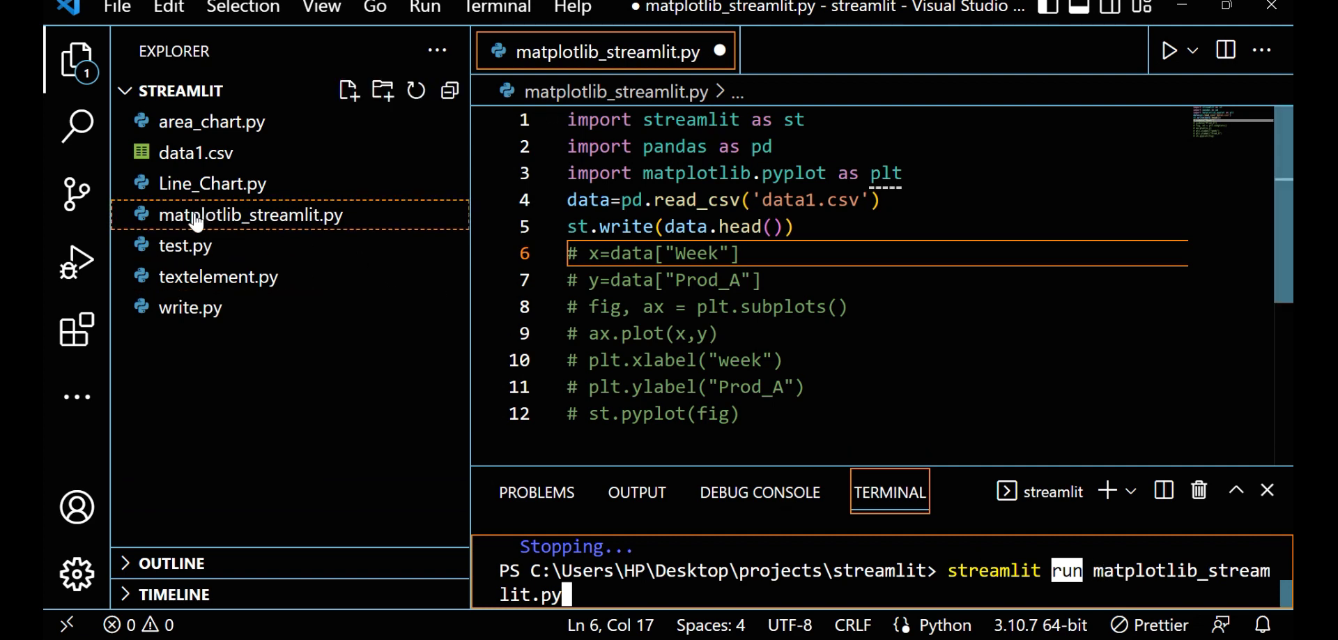
mouse_move(273, 226)
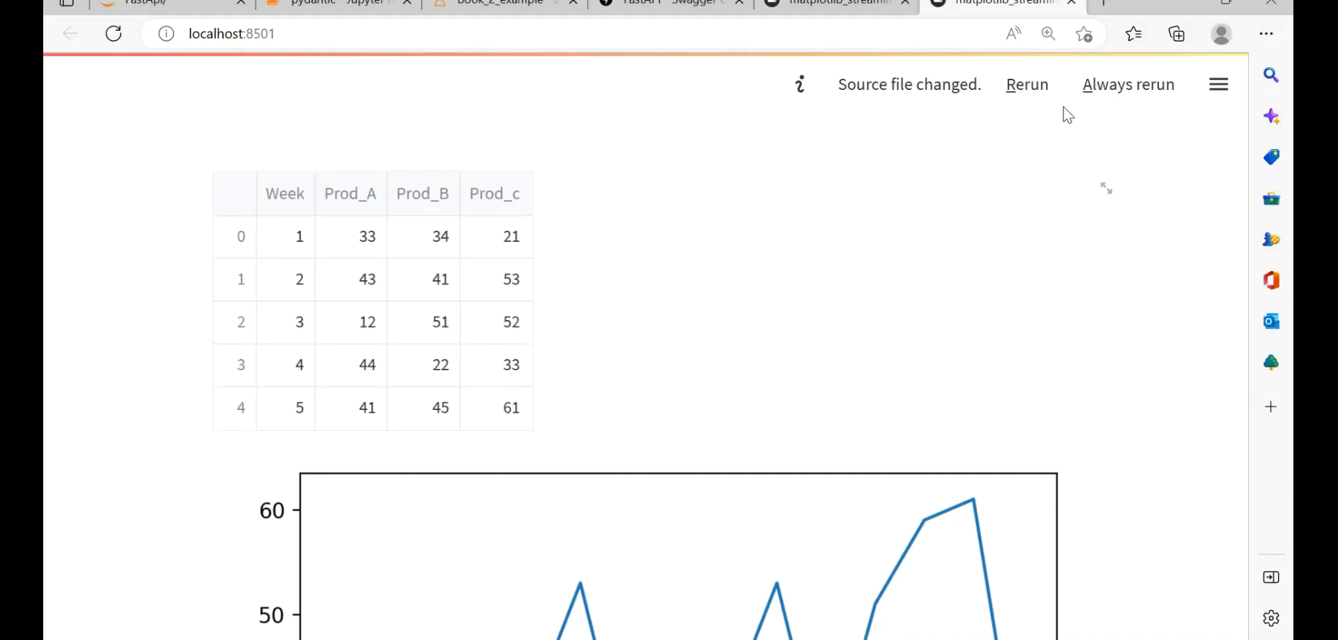
- Rerun the Streamlit app to show the five-row data1.csv table
click(1026, 83)
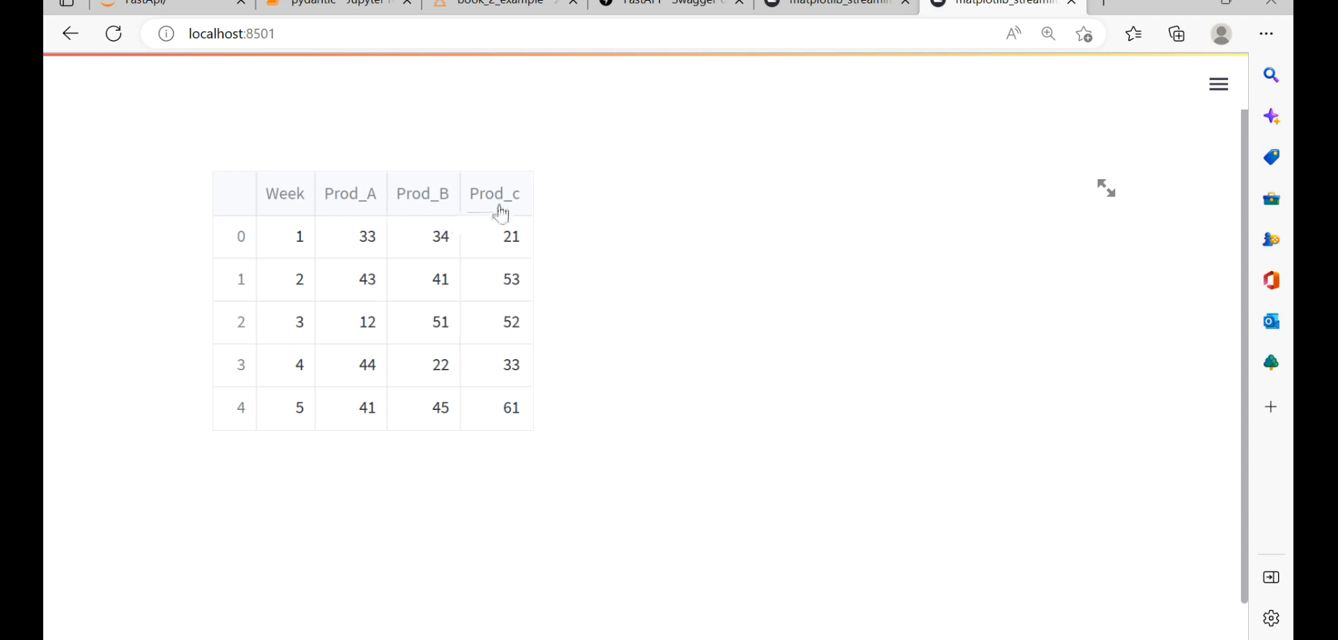
mouse_move(294, 275)
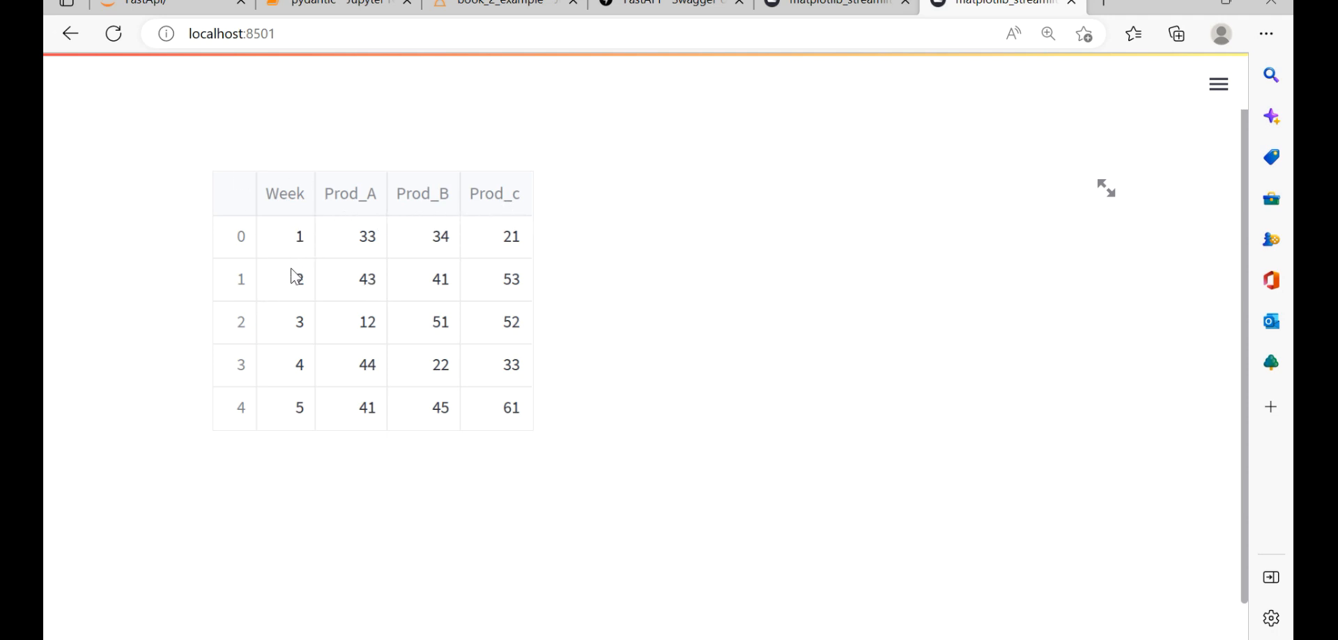
mouse_move(357, 206)
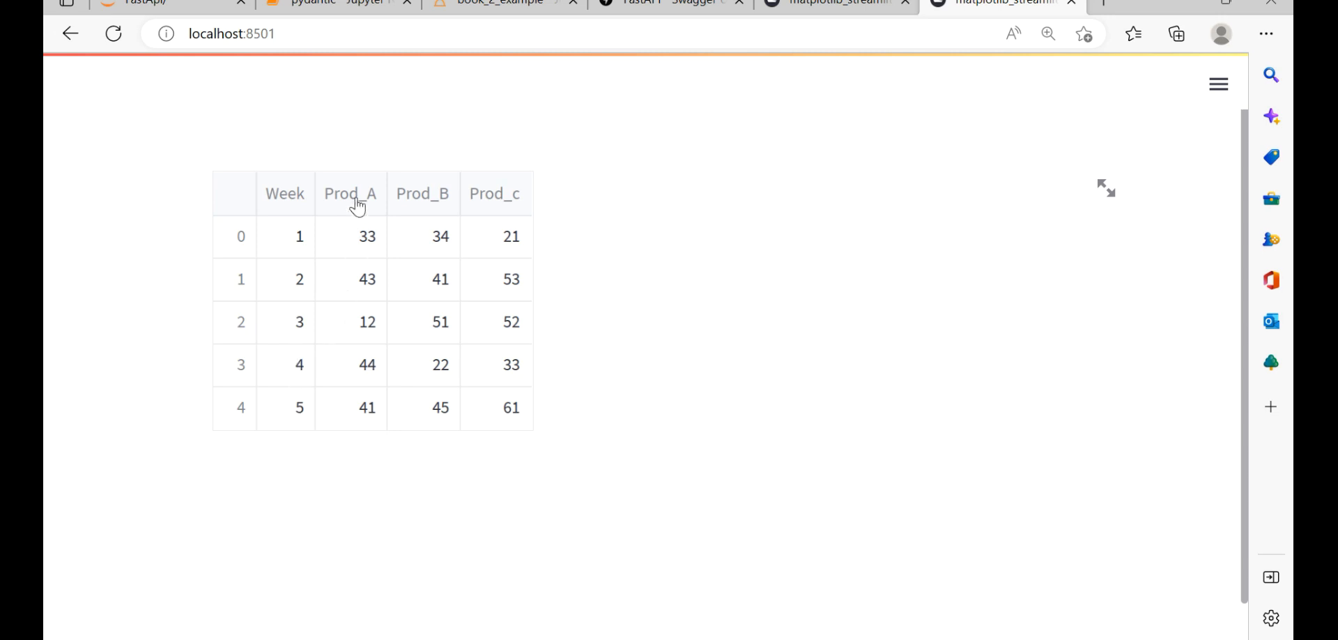
mouse_move(501, 198)
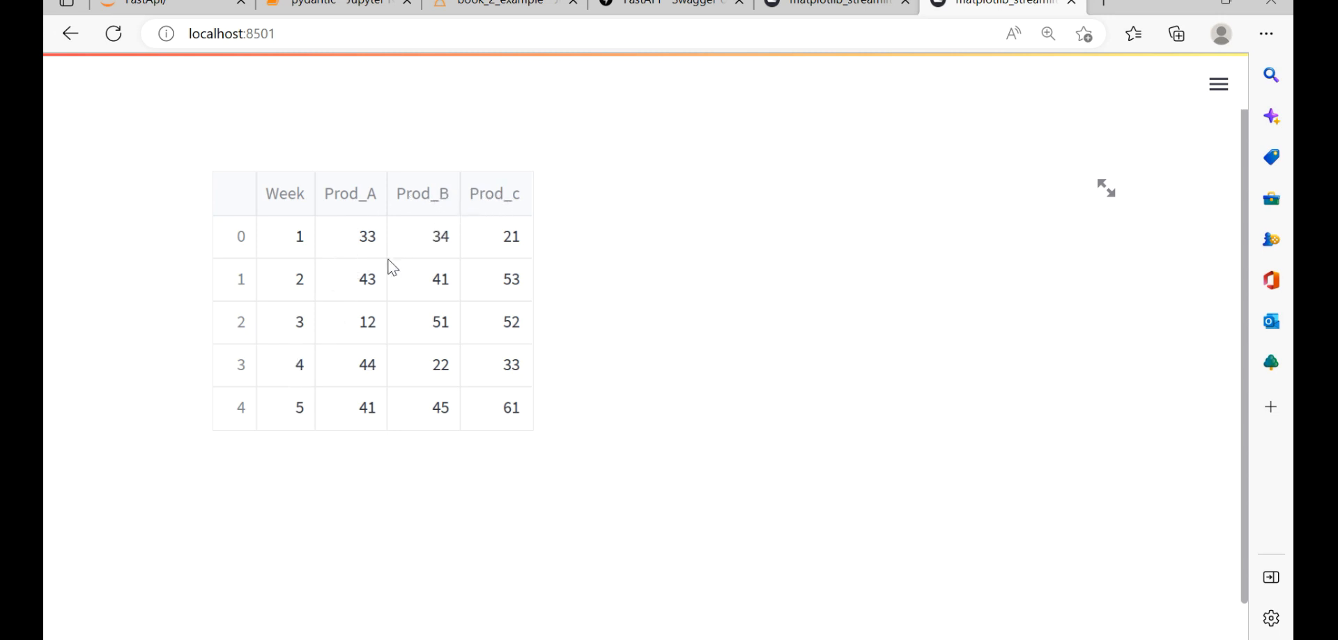
mouse_move(367, 248)
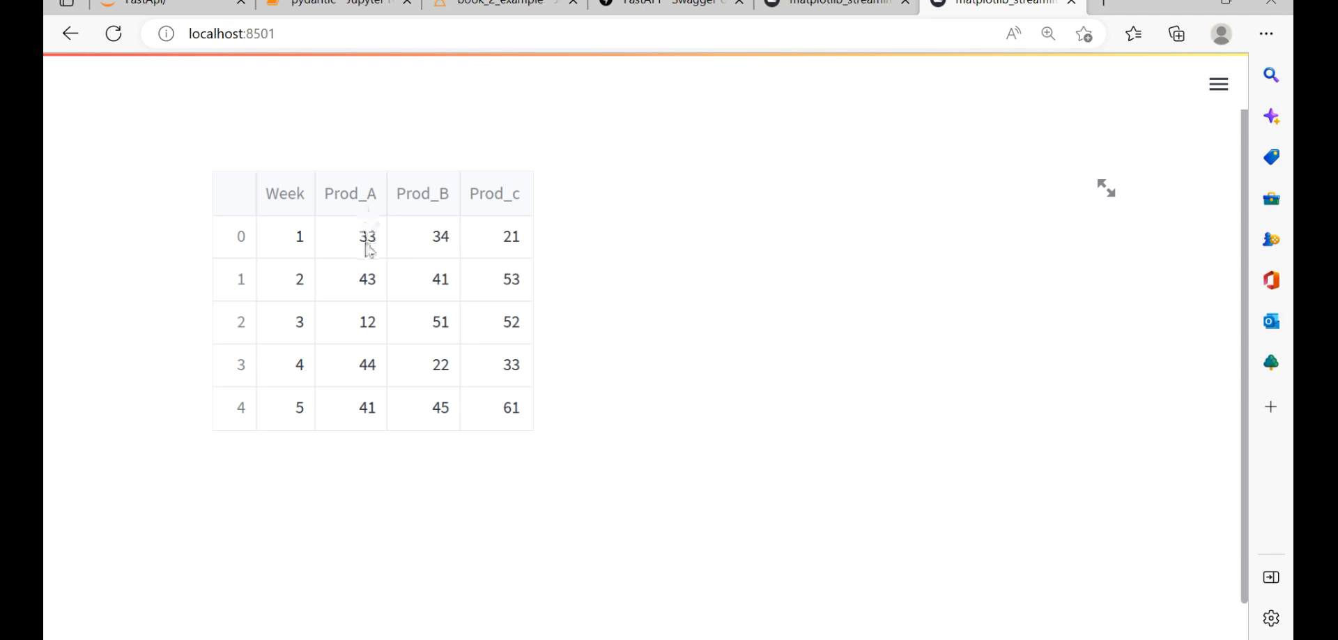
mouse_move(444, 247)
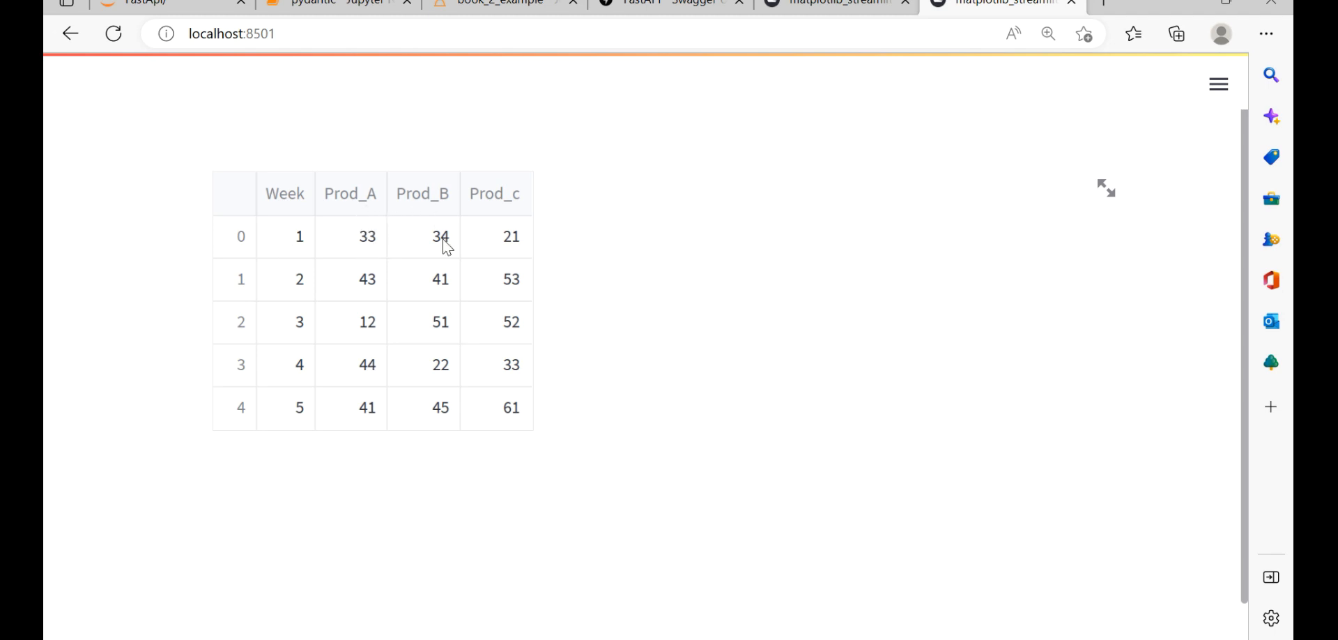
mouse_move(521, 250)
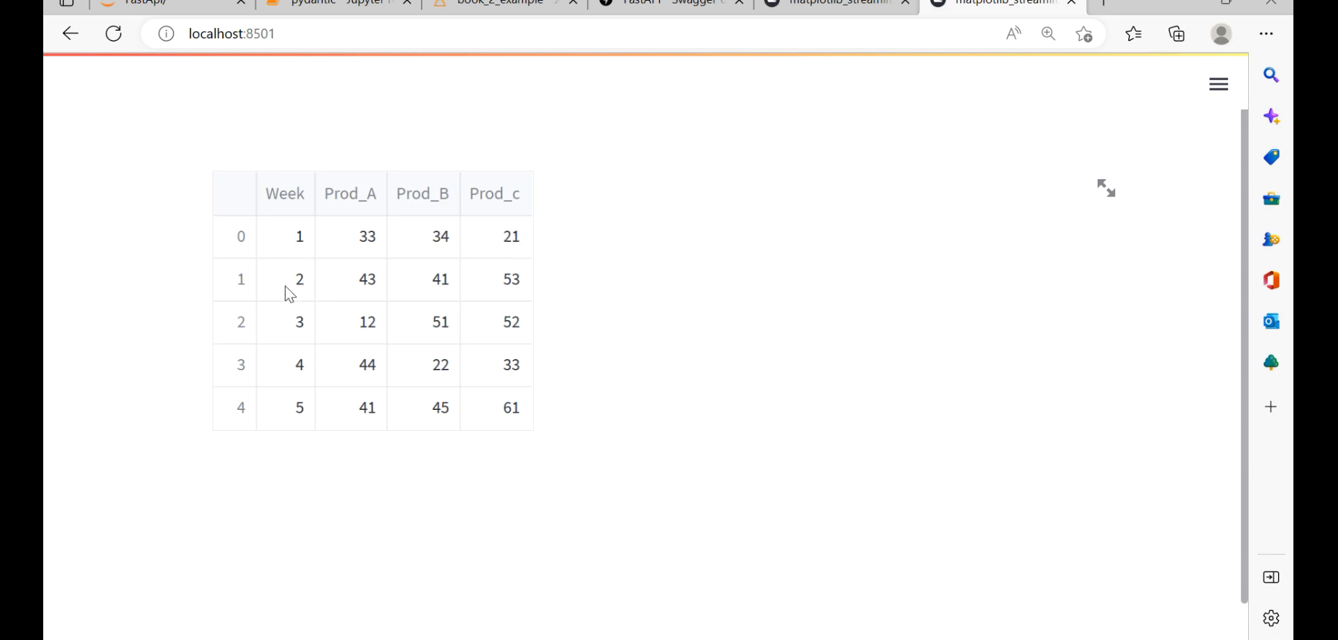
mouse_move(467, 294)
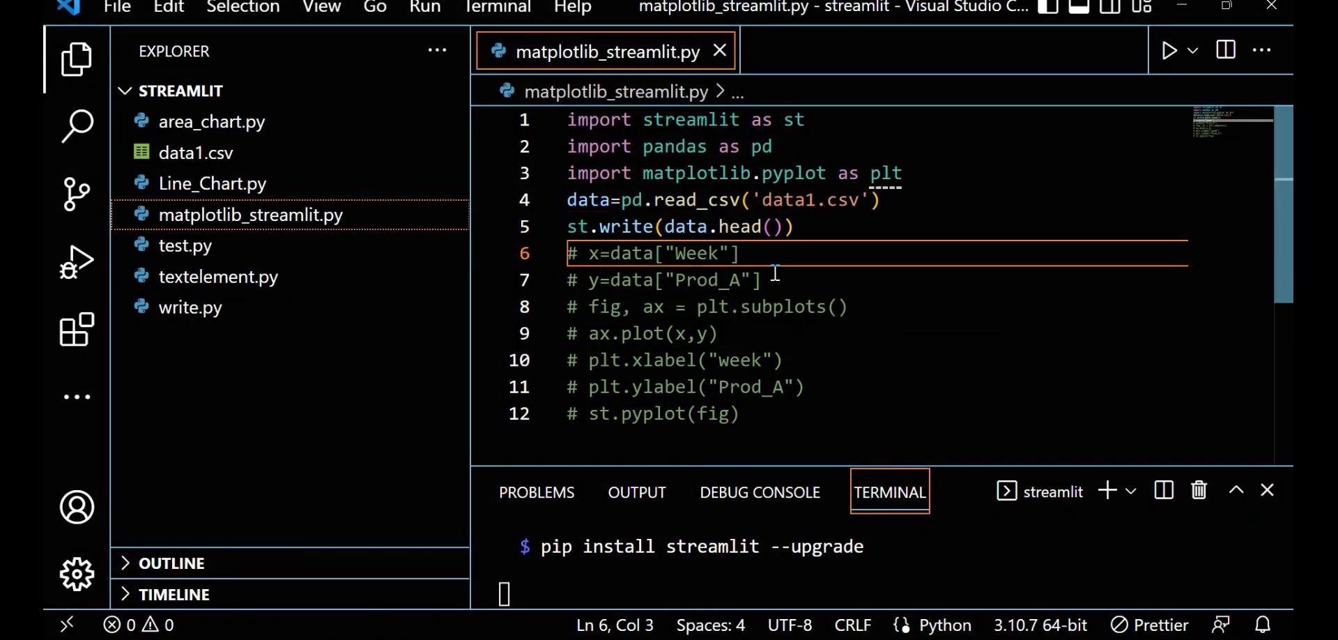
- Uncomment the Week and Prod_A lines and add st.write(x) and st.write(y) calls
key(ctrl+/)
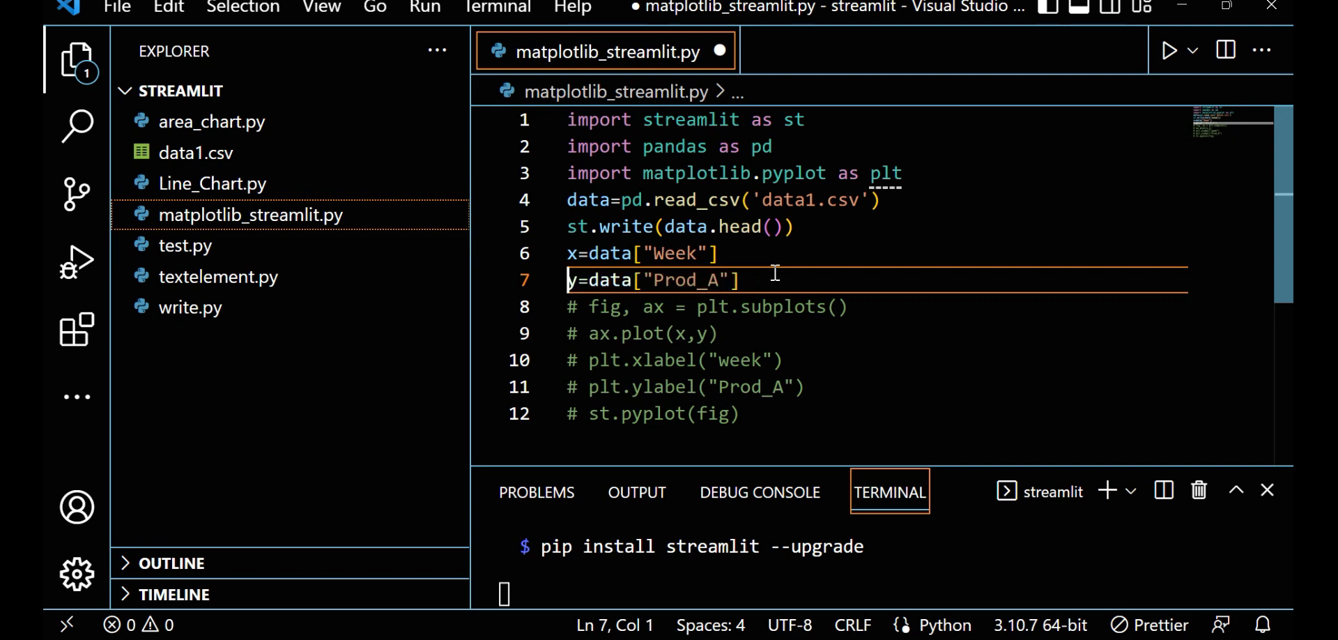
click(570, 279)
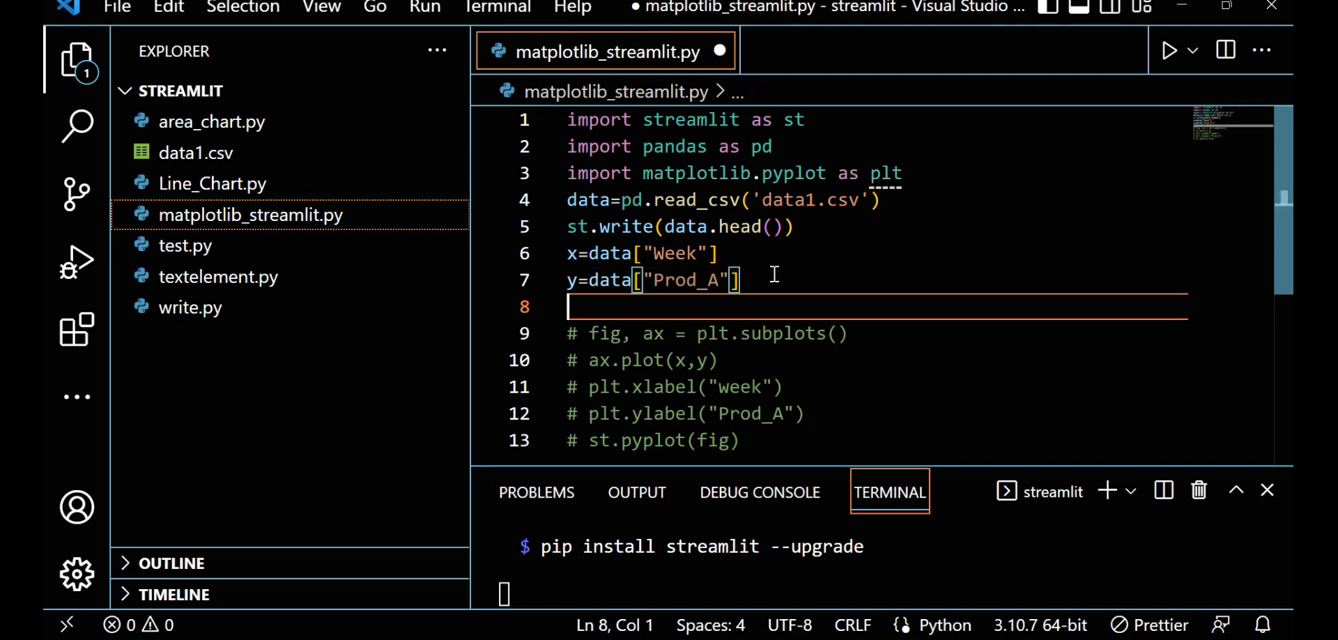
text(st.write()
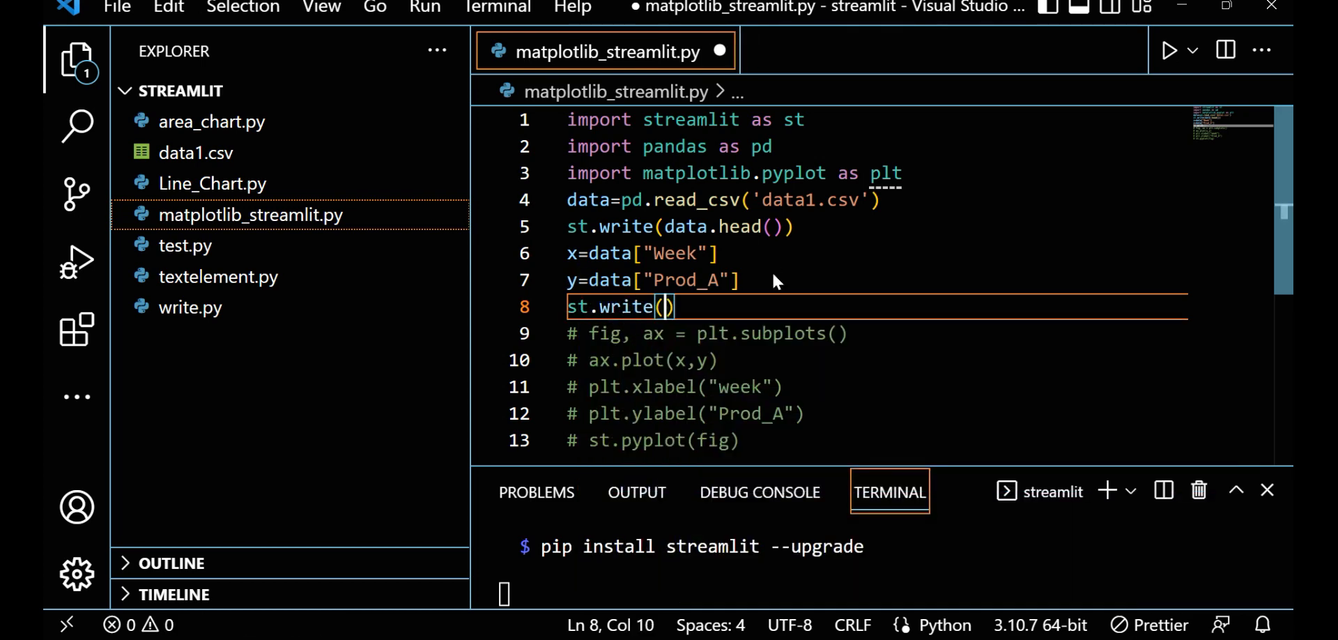
text(x)
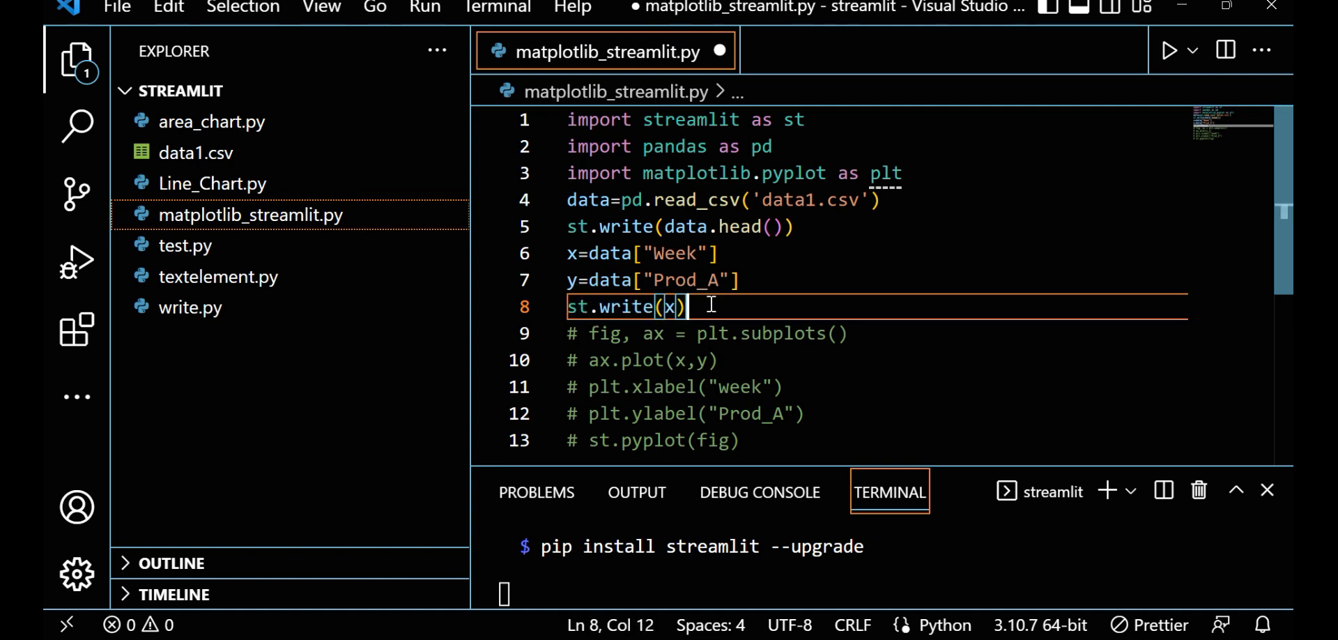
key(Enter)
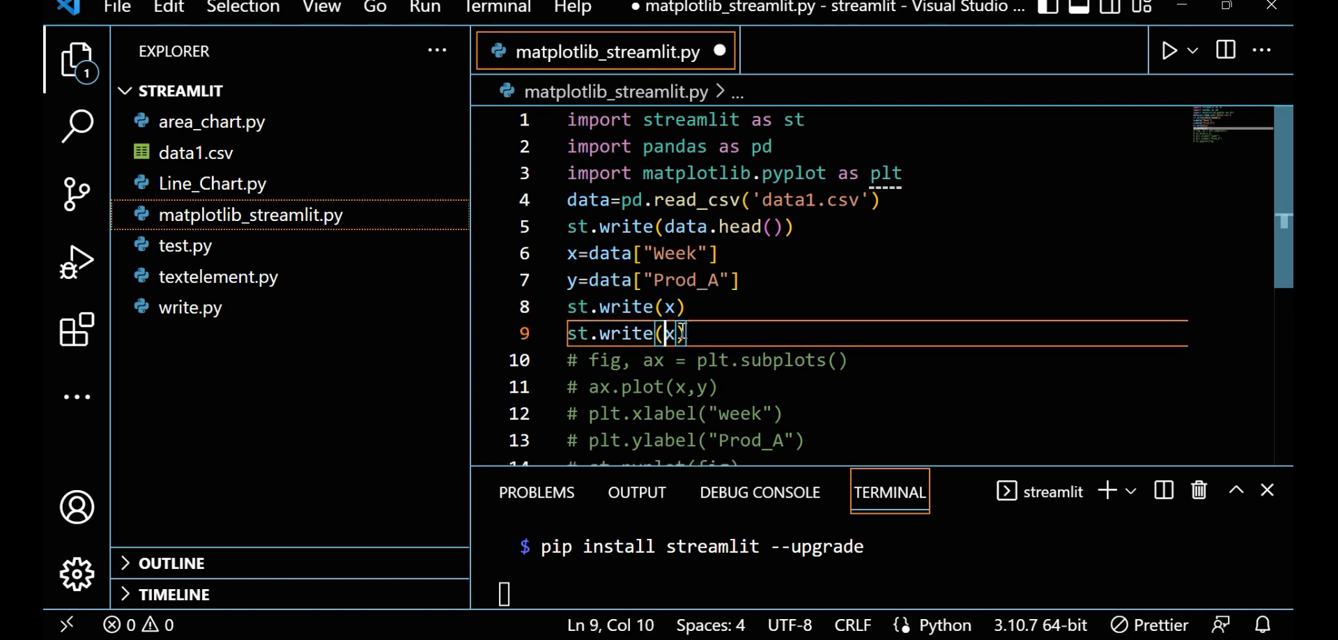
text(y)
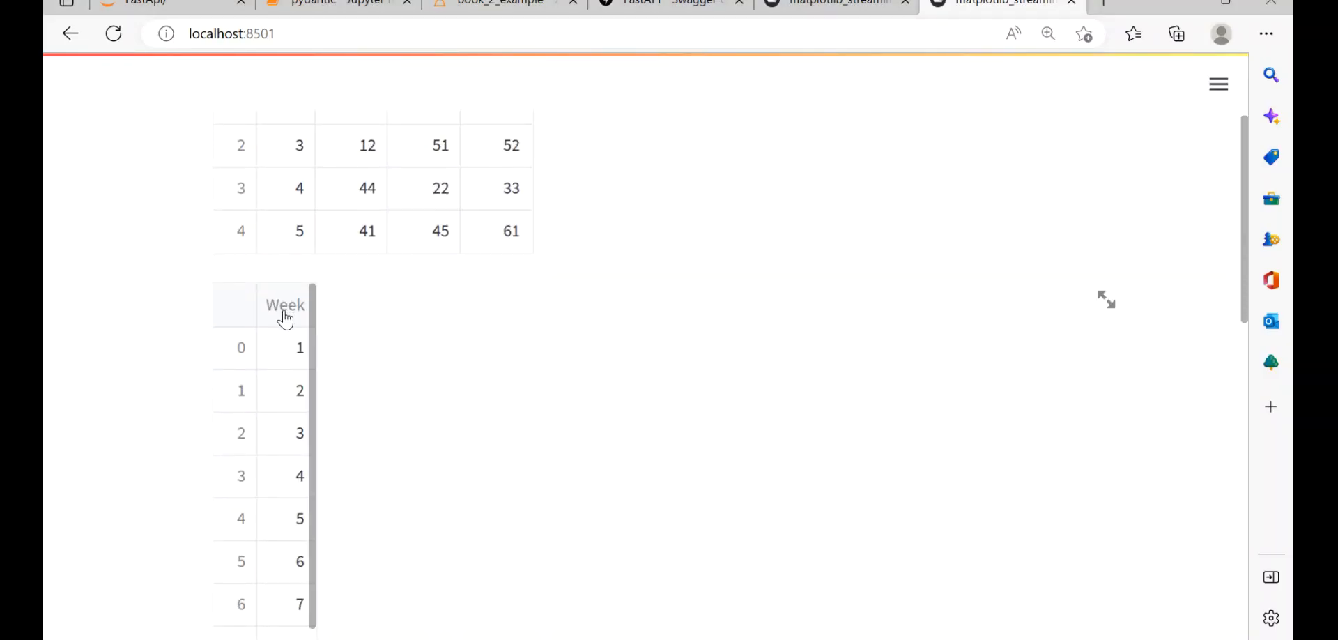
scroll(down, 3)
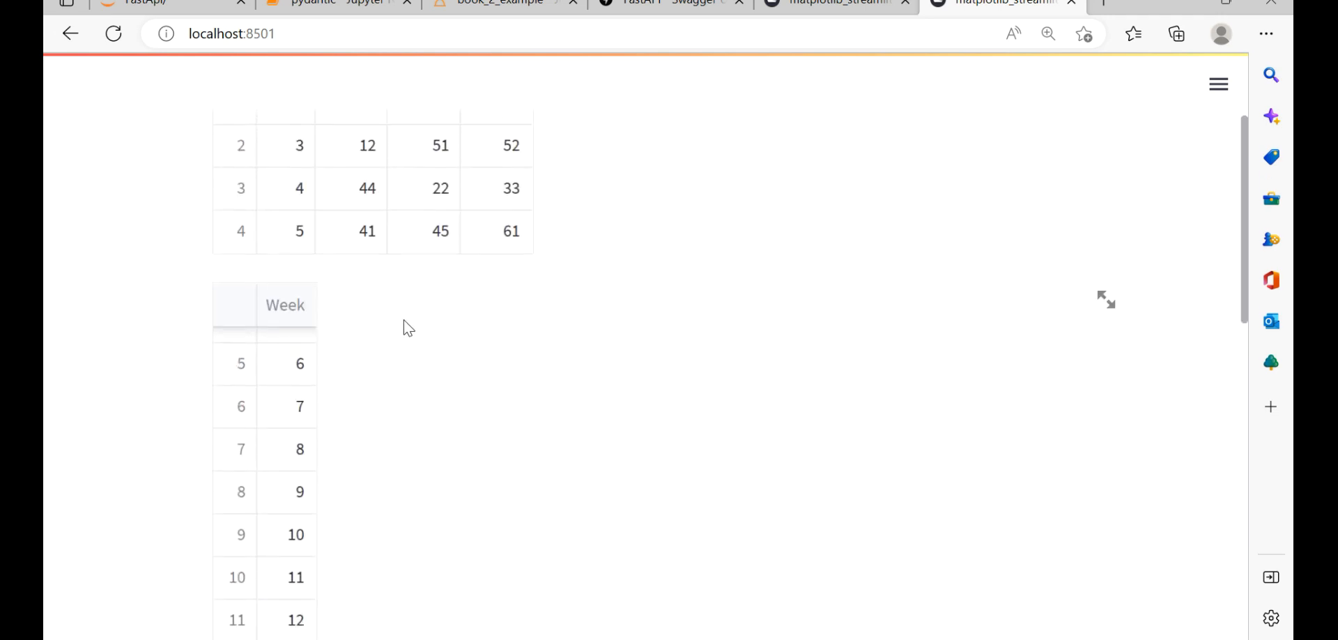
scroll(down, 3)
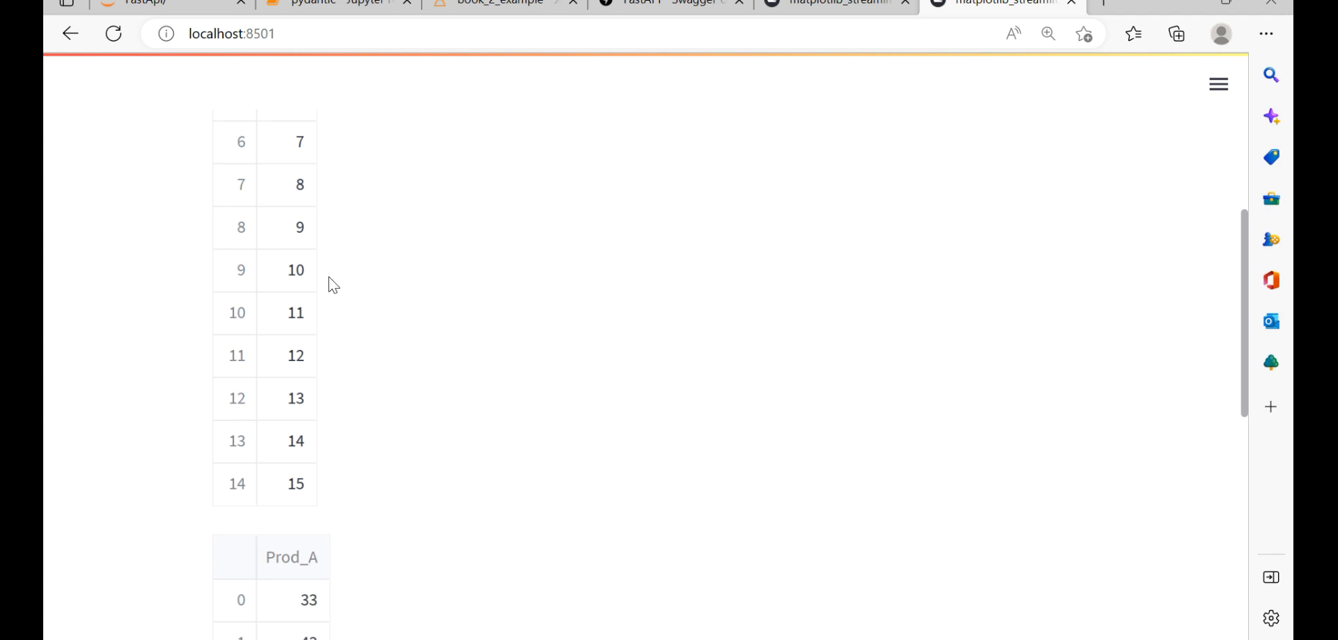
scroll(down, 3)
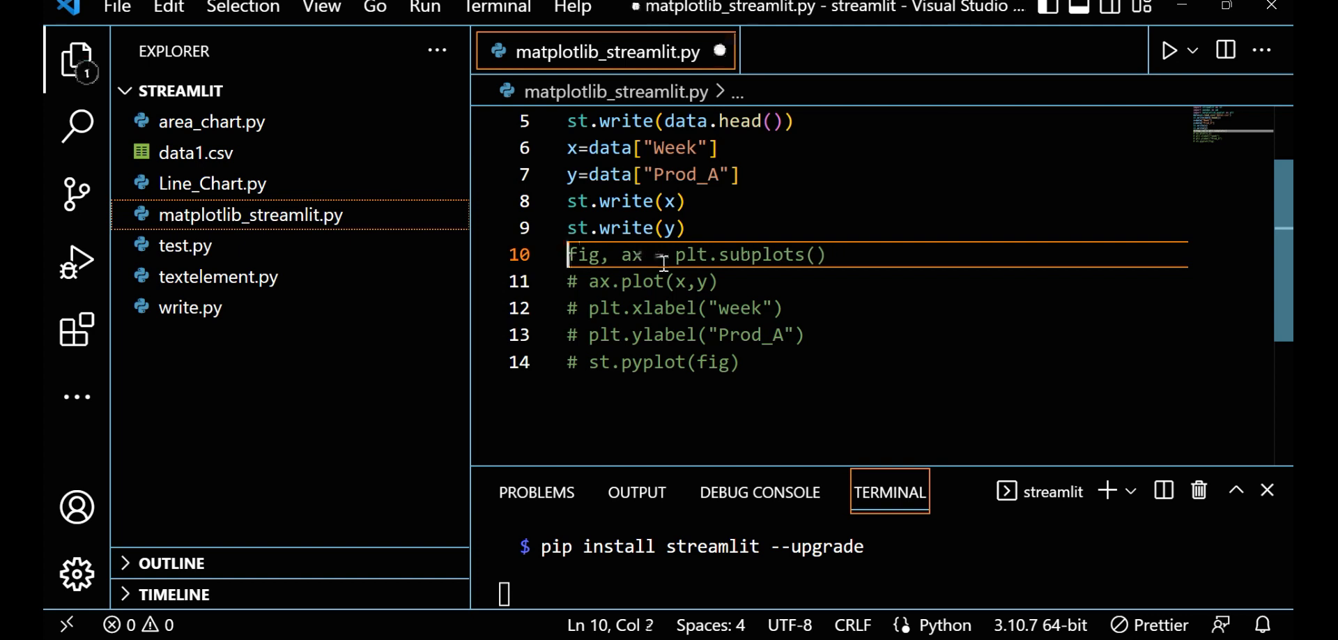
- Uncomment the fig/ax, ax.plot, axis-label and st.pyplot lines, then save the script
click(586, 282)
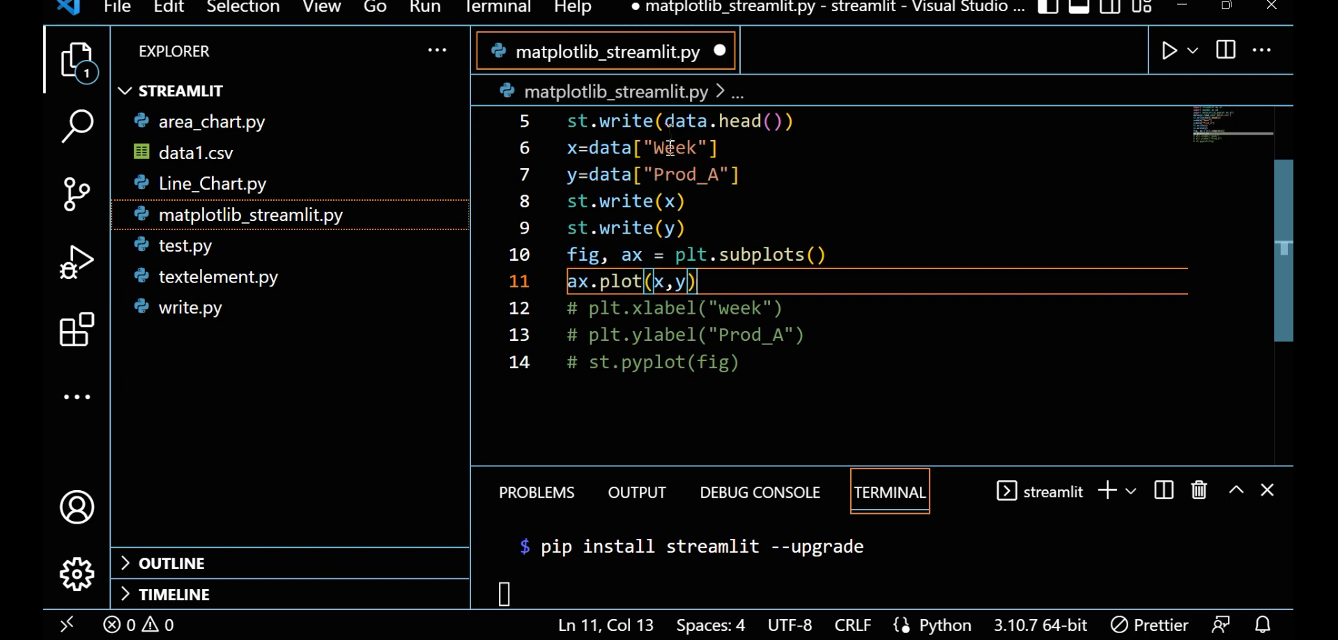
double_click(683, 175)
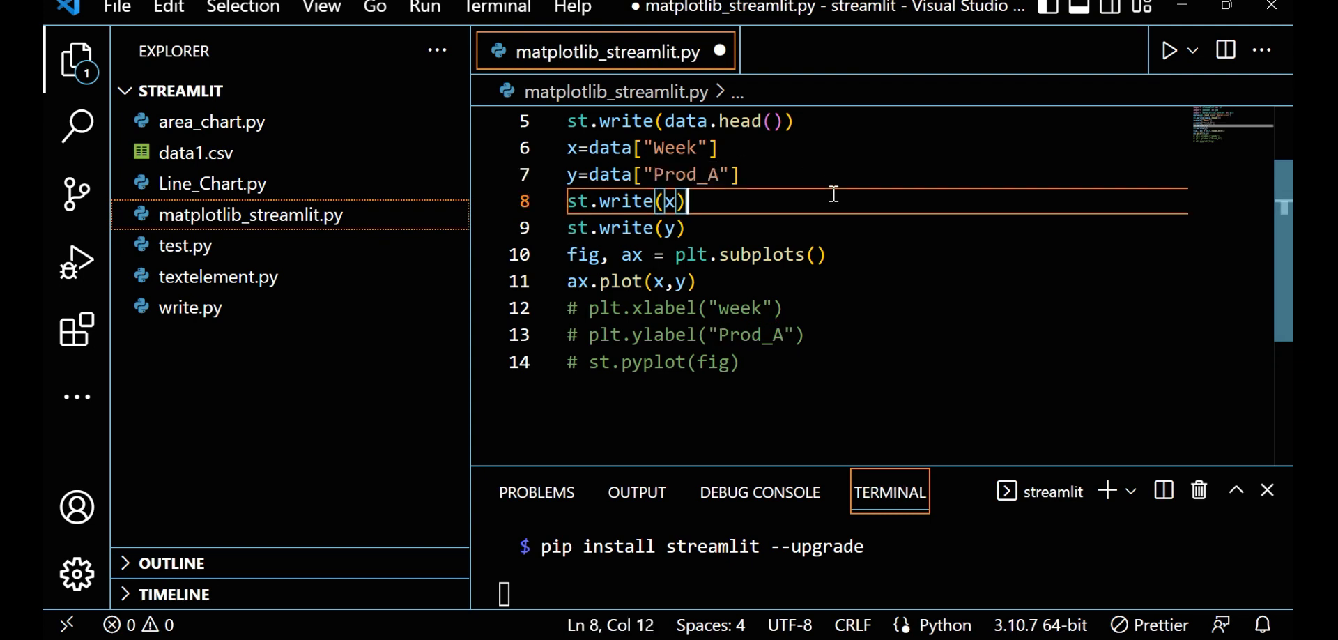
mouse_move(584, 303)
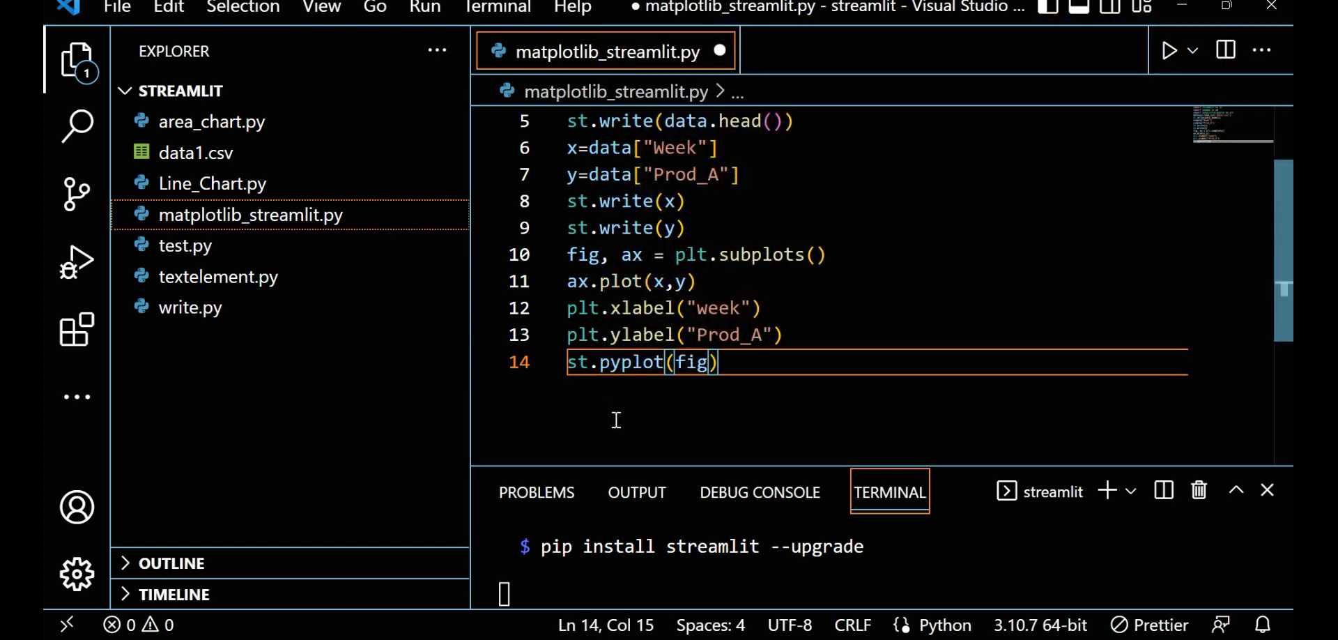
mouse_move(611, 390)
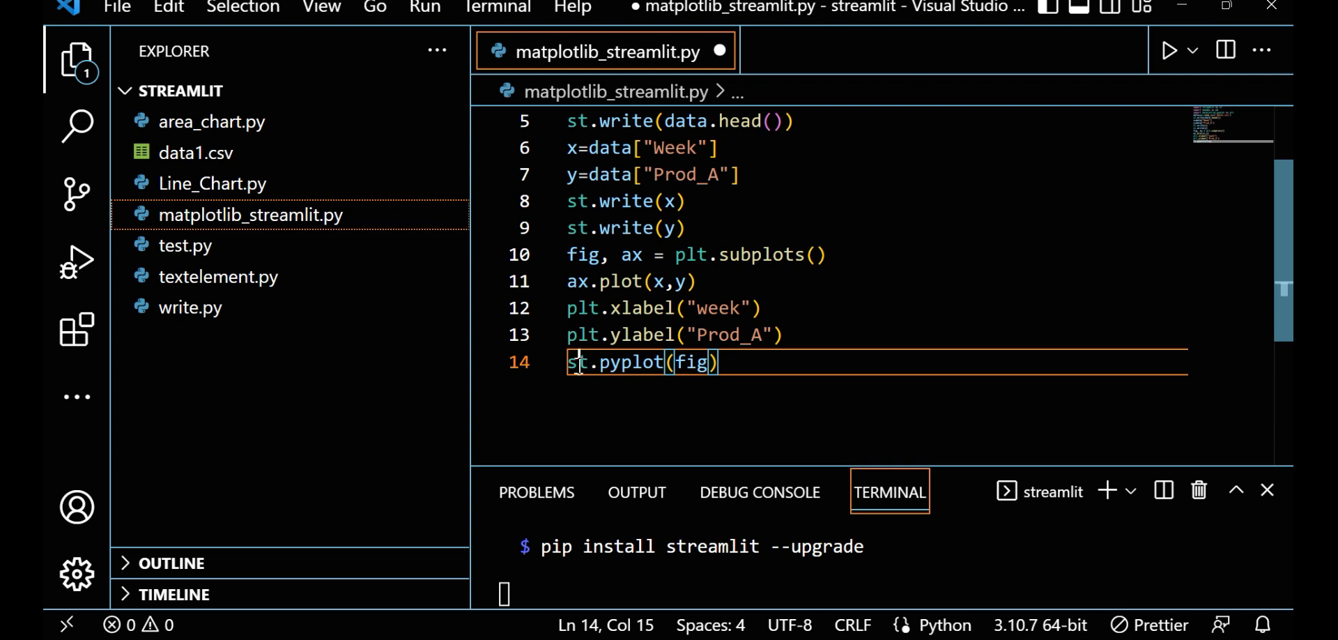
double_click(630, 362)
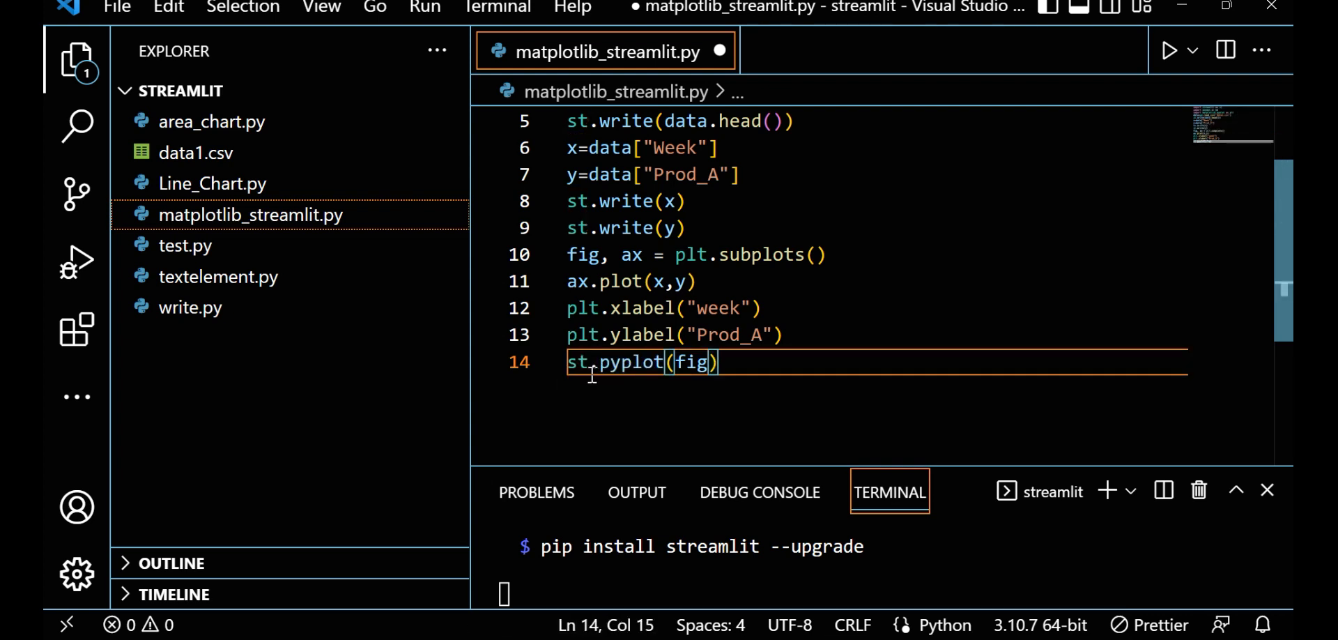
double_click(632, 361)
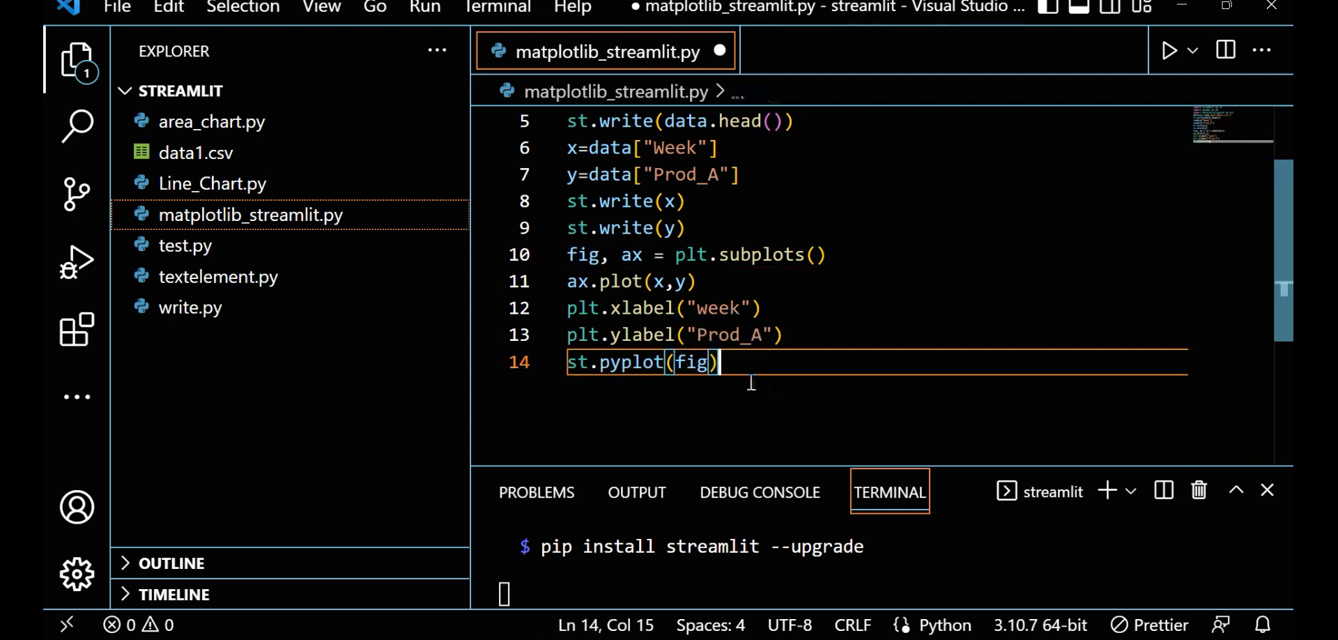
mouse_move(678, 378)
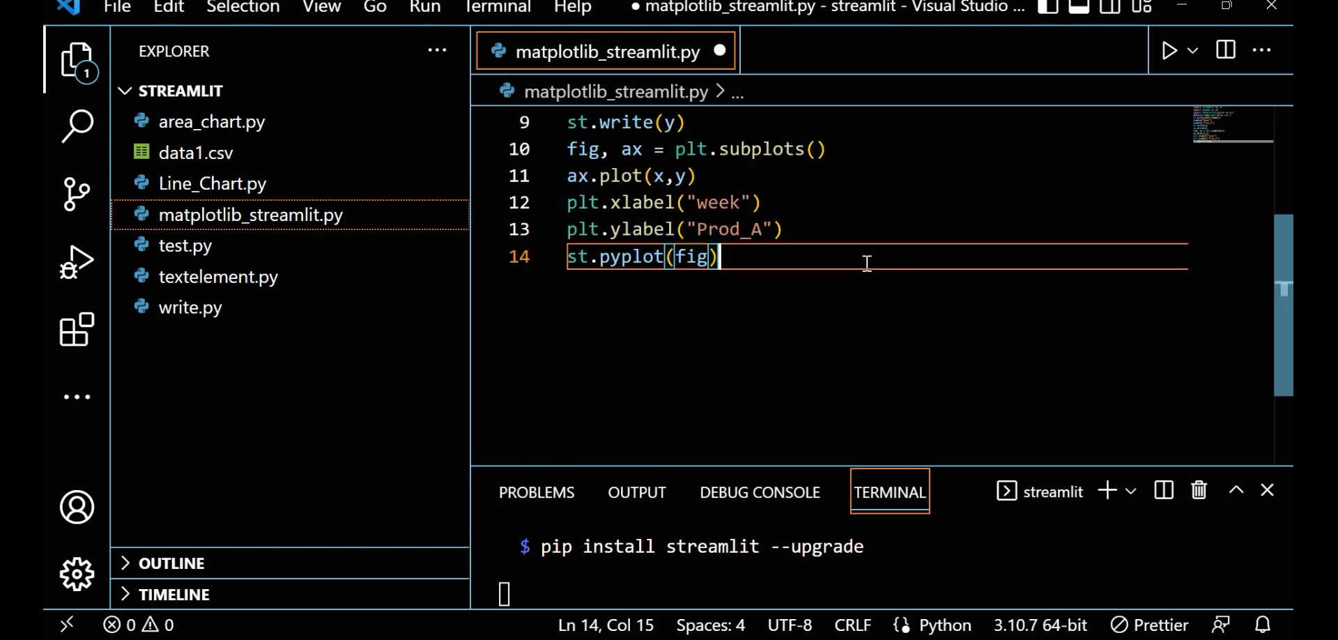
key(ctrl+s)
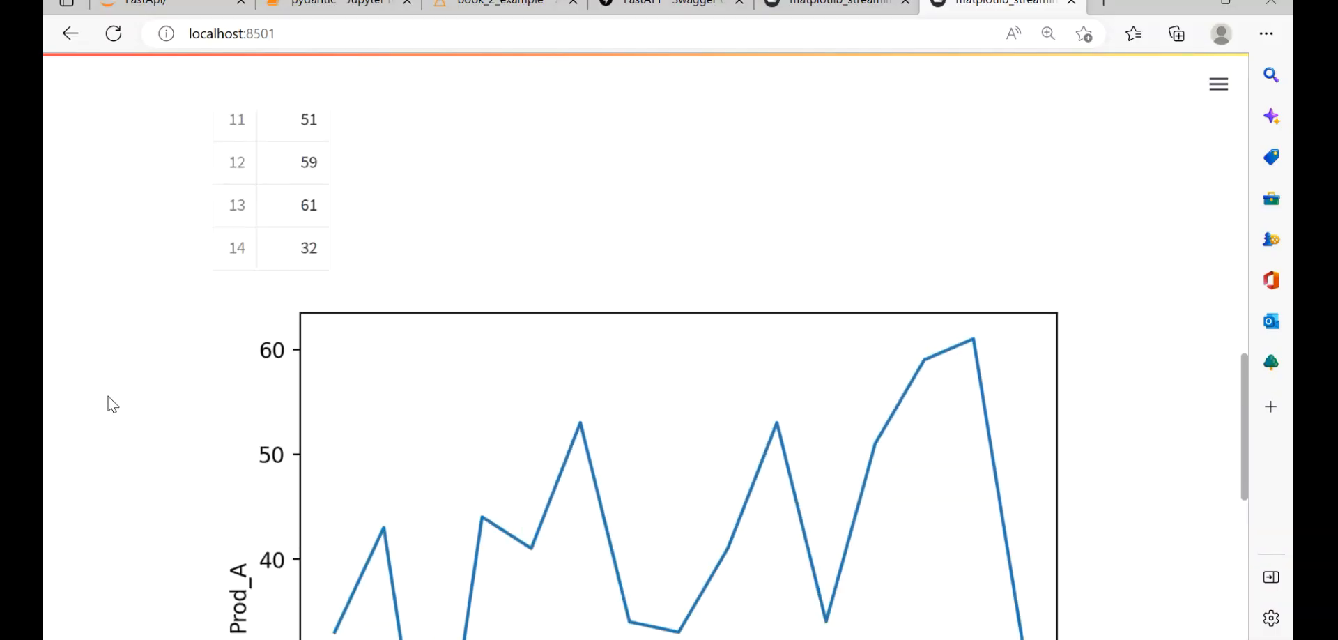
- Scroll to the Prod_A line chart and highlight the week x-axis label in code
scroll(down, 3)
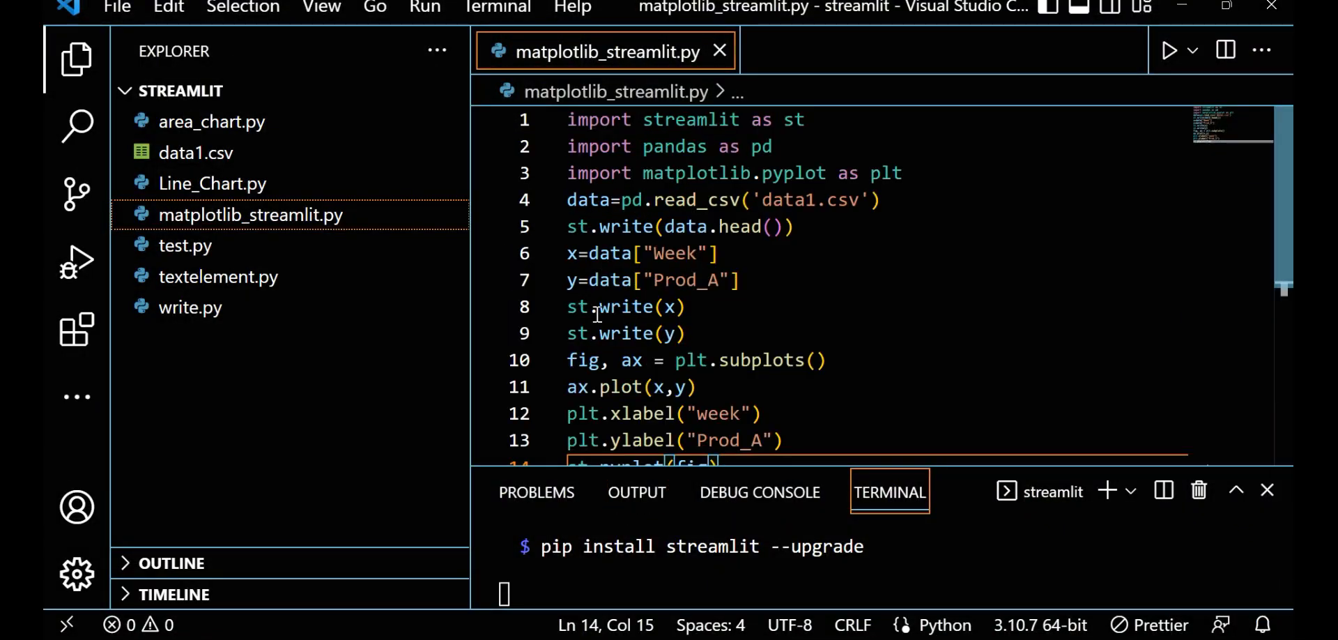
double_click(719, 308)
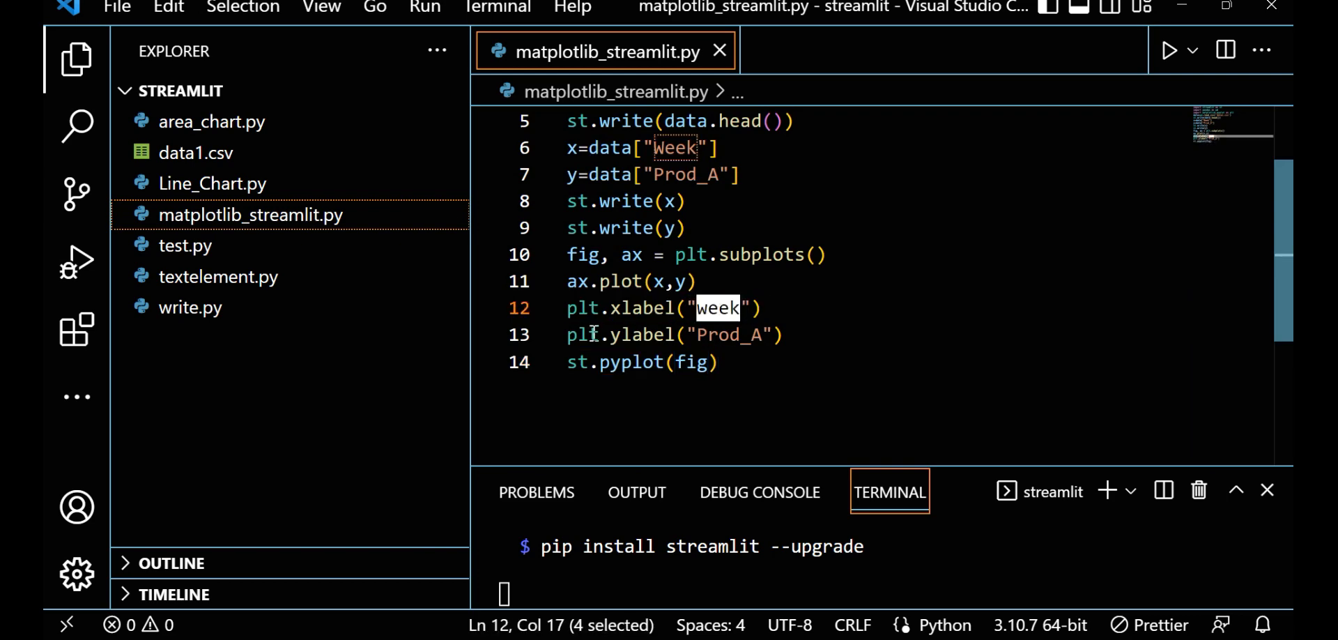
click(1003, 3)
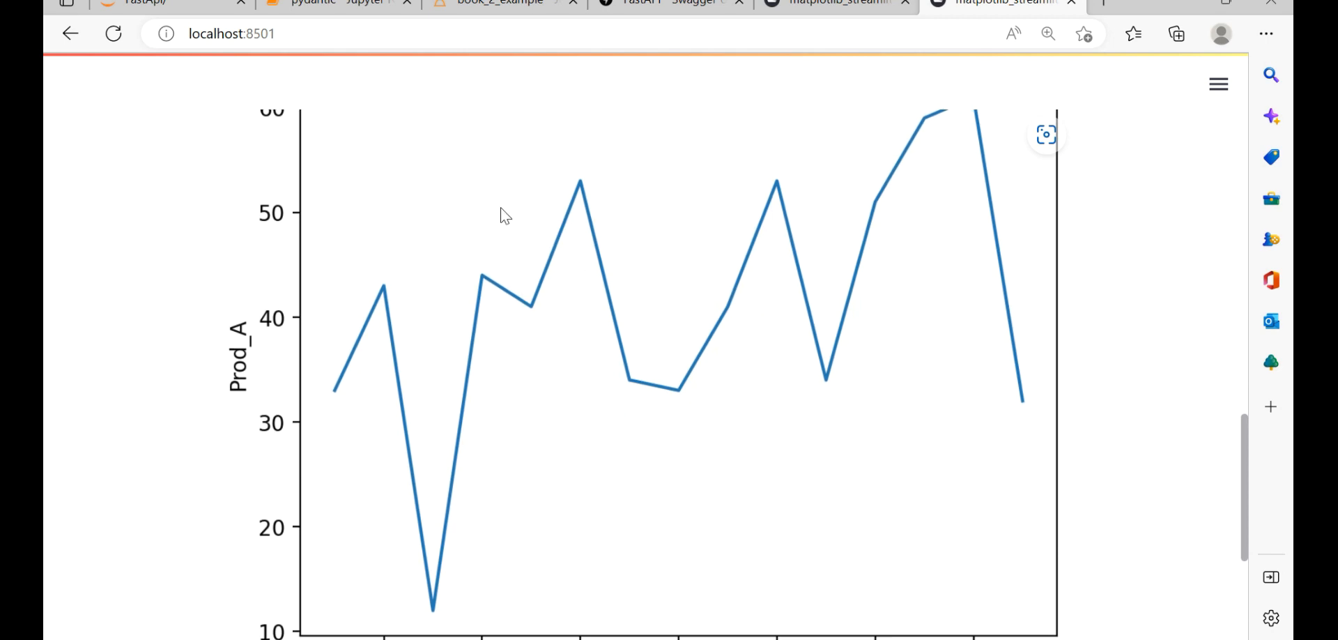
mouse_move(414, 292)
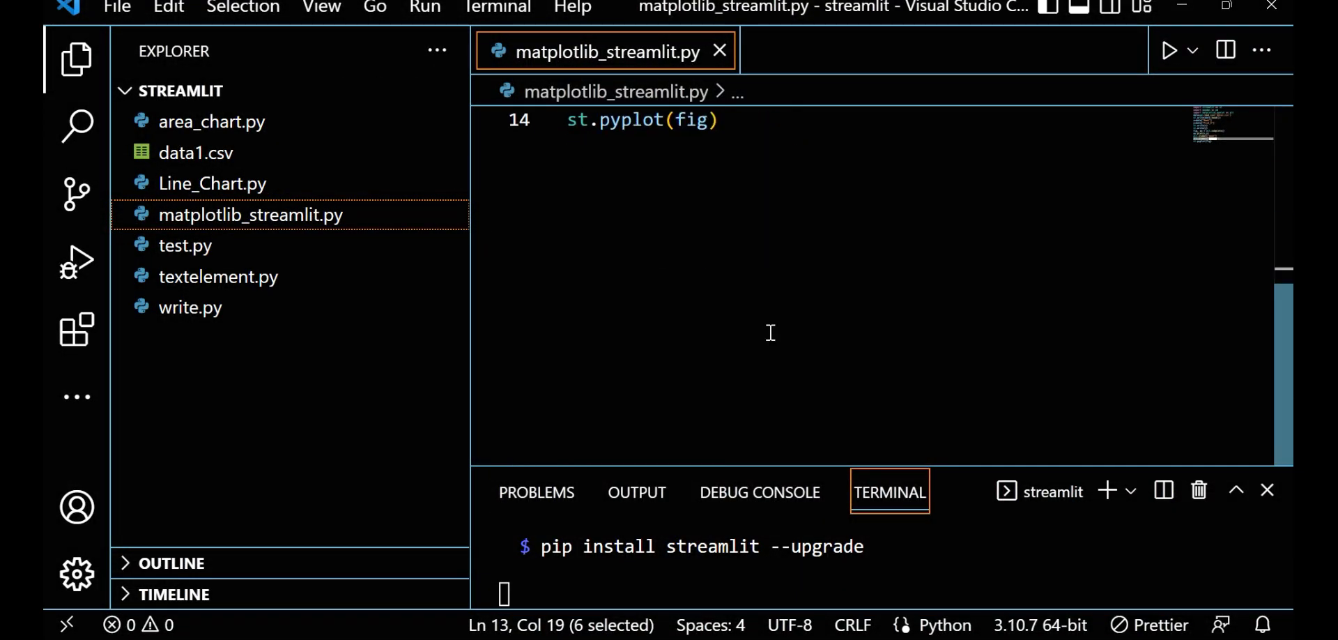
- Scroll back up the Streamlit page to review the Prod_A chart
scroll(up, 3)
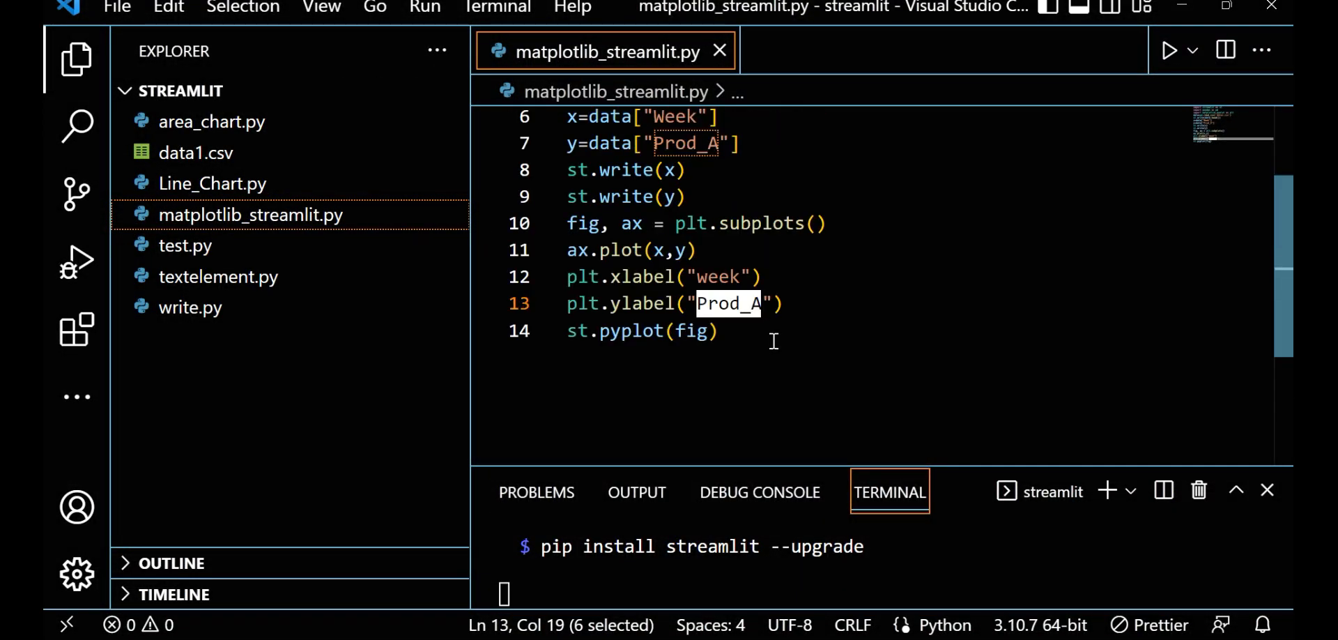